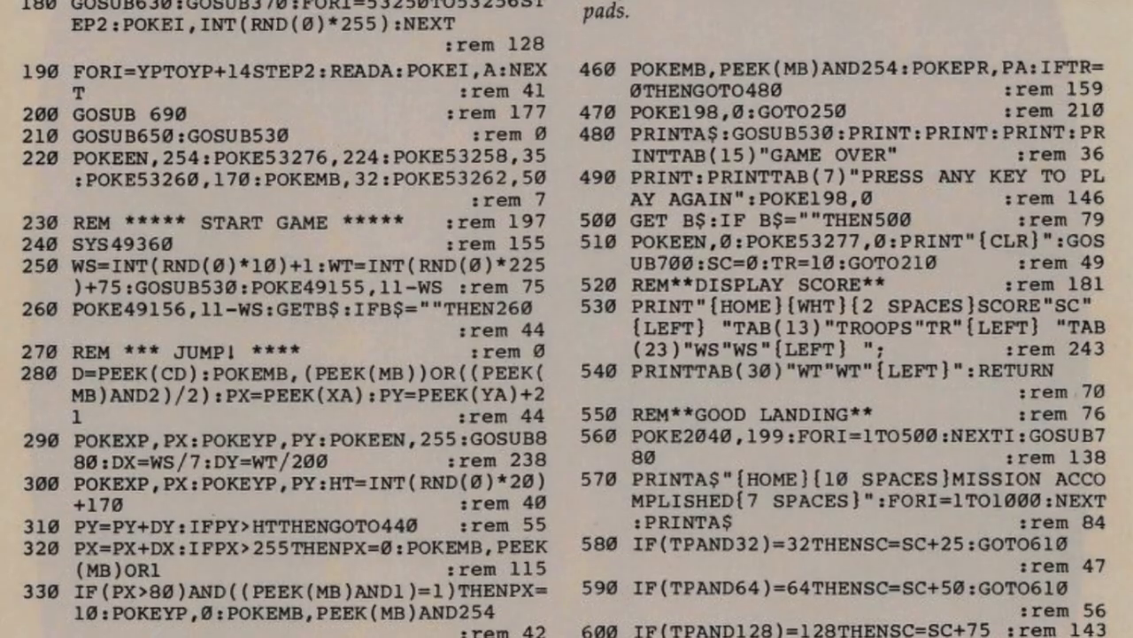
scroll("down", 3)
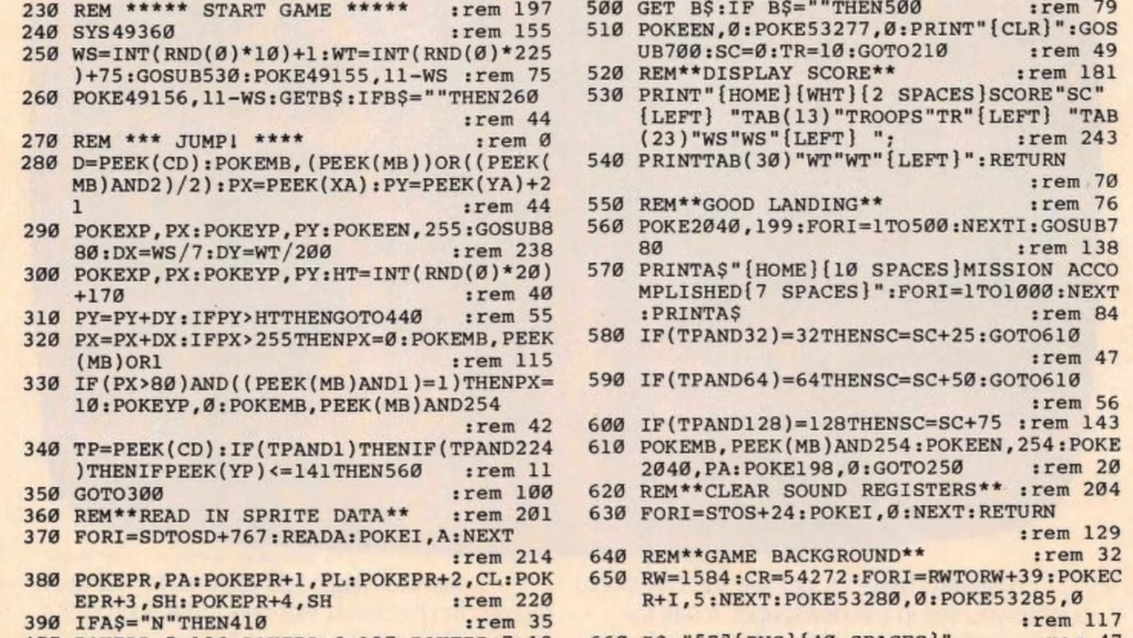
scroll("down", 3)
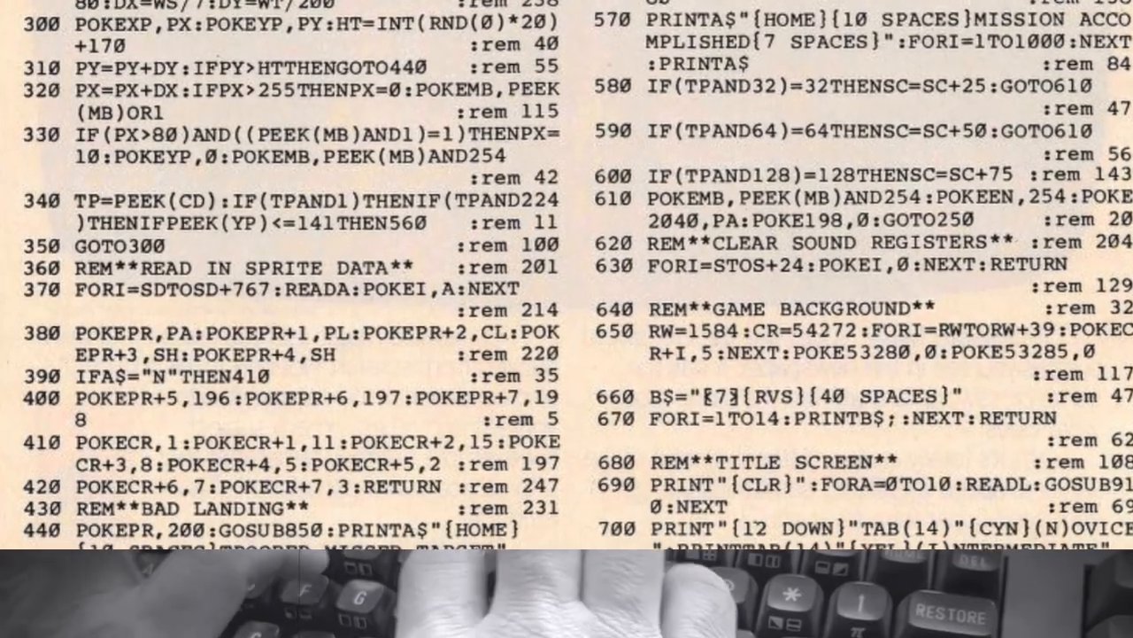